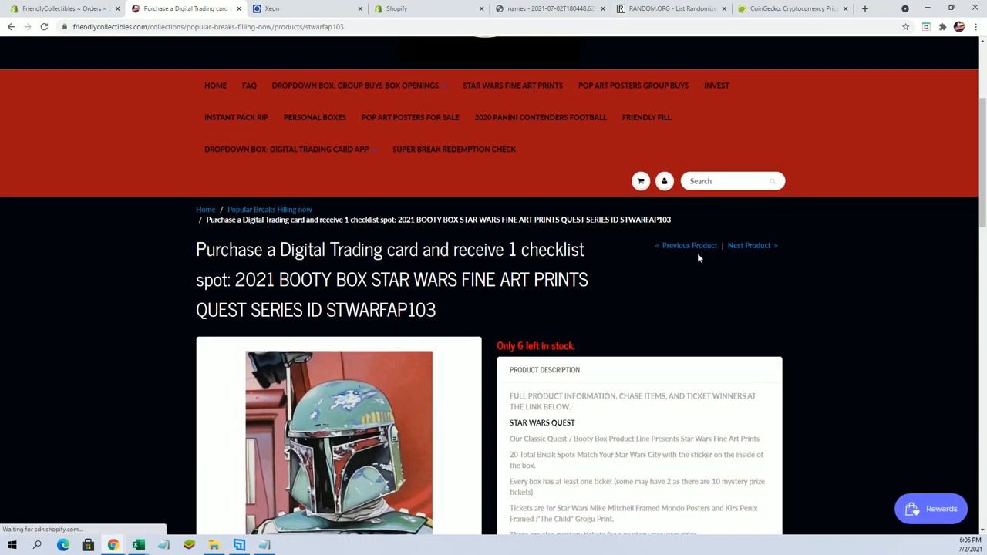
# View the Star Wars Quest listing, then randomize the nine names and enlarge the results page
pyautogui.scroll(-3)
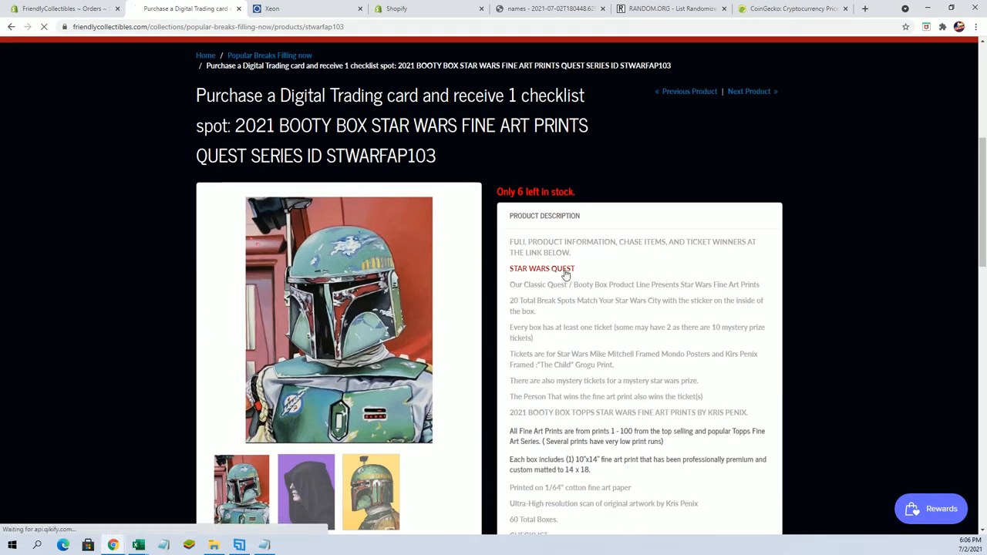
pyautogui.click(542, 268)
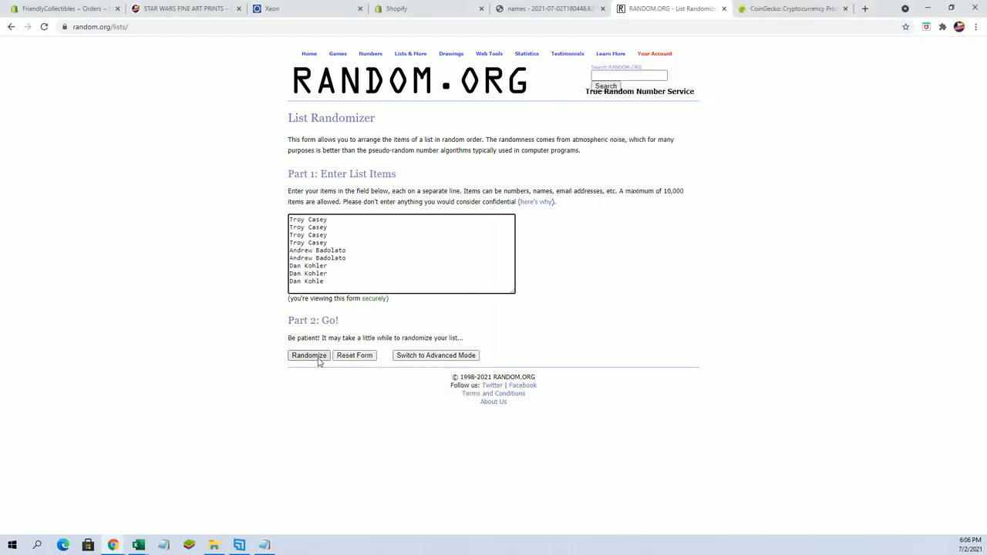
pyautogui.click(976, 26)
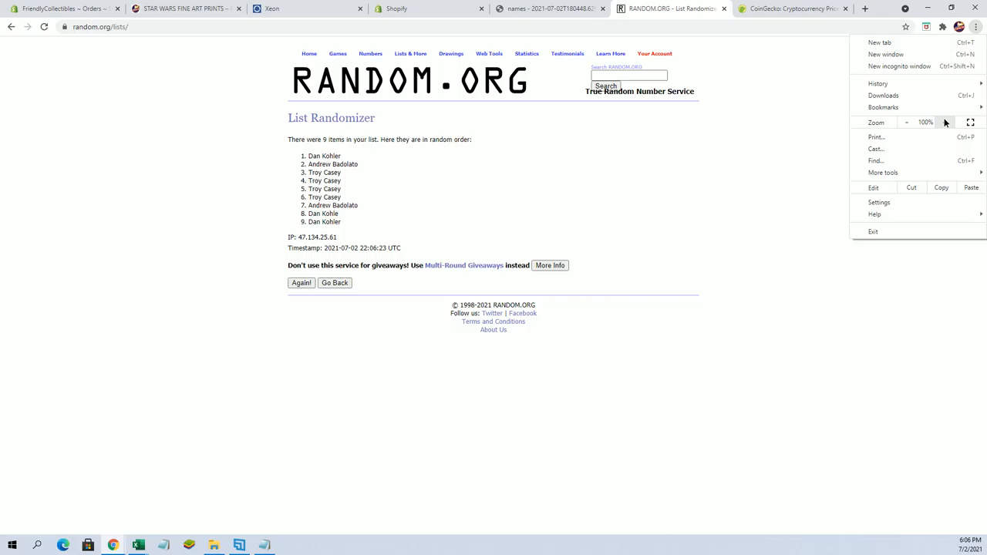
pyautogui.click(944, 122)
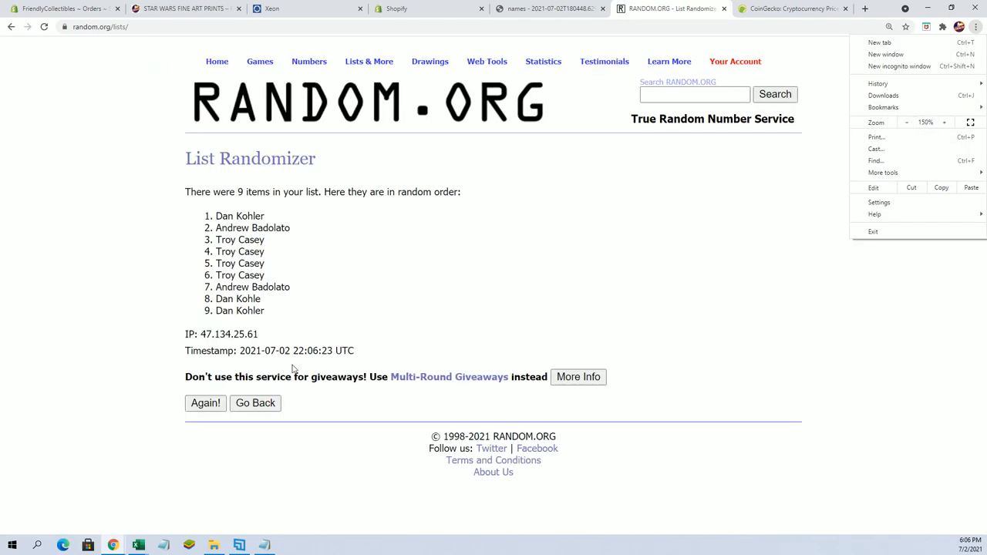
# Reshuffle the nine-name list with Again! until it has been randomized seven times
pyautogui.click(205, 402)
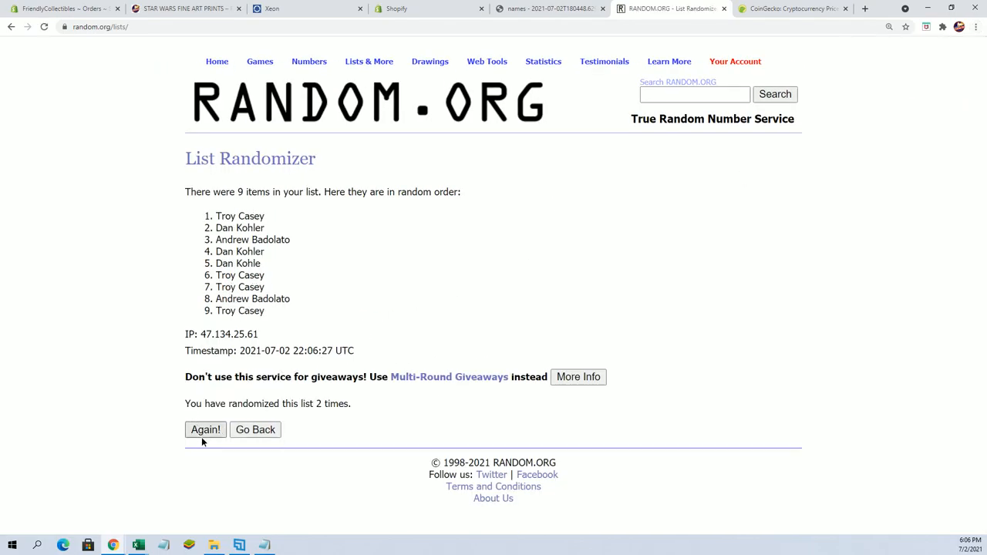
pyautogui.click(205, 429)
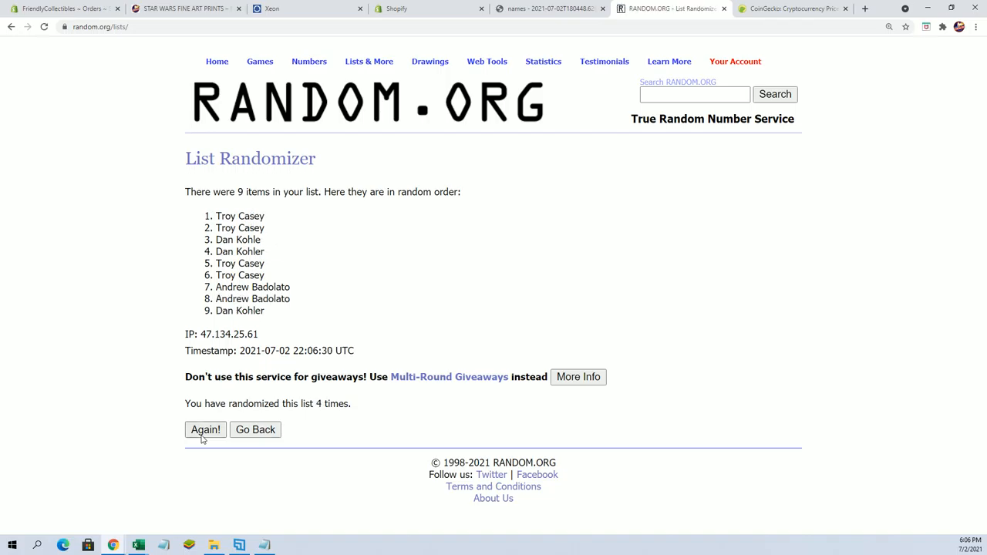
pyautogui.click(204, 429)
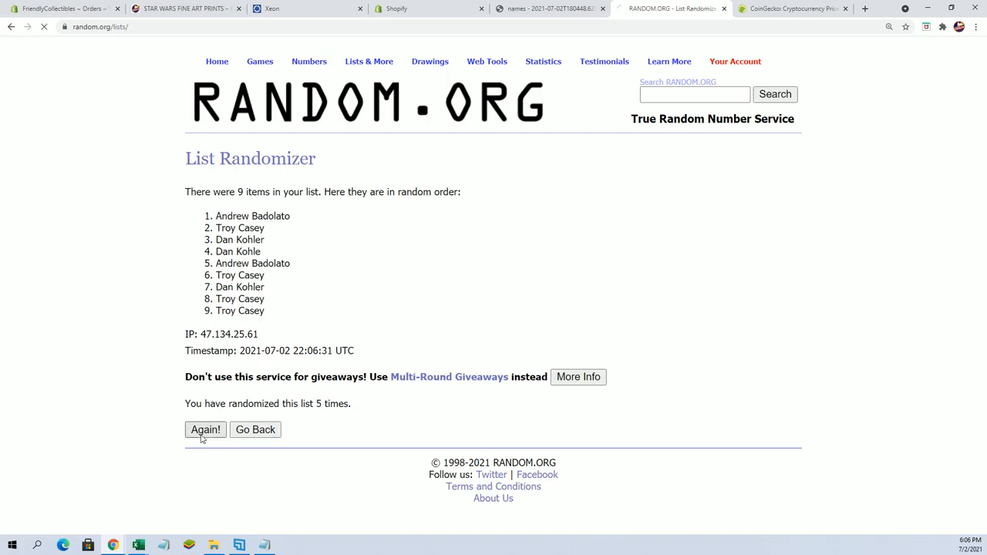
pyautogui.click(205, 429)
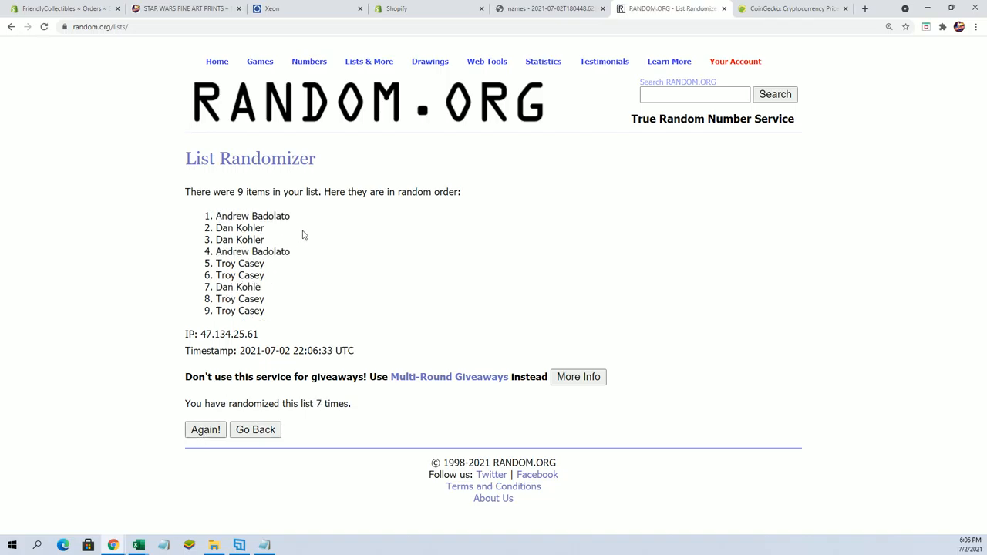
pyautogui.moveTo(218, 216); pyautogui.dragTo(278, 228)
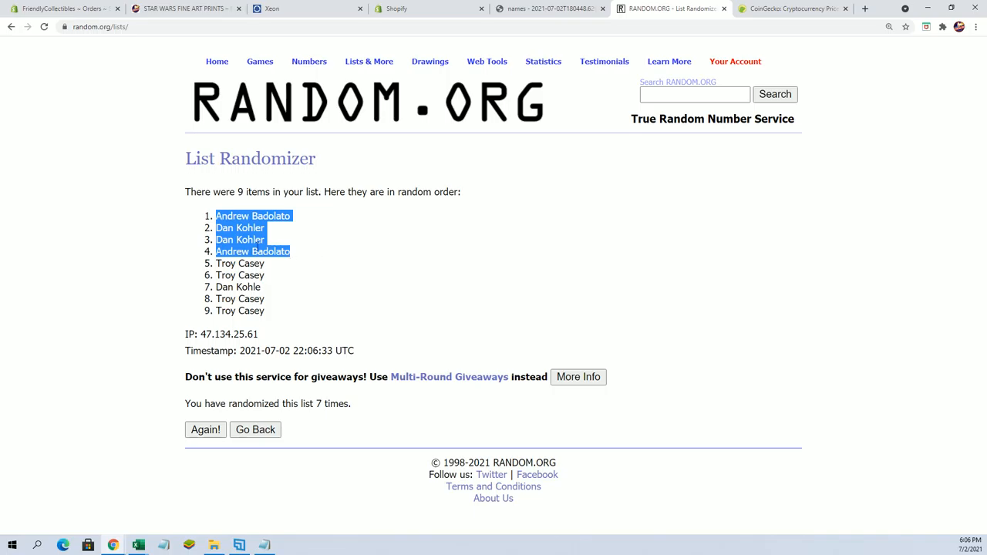
pyautogui.moveTo(421, 333)
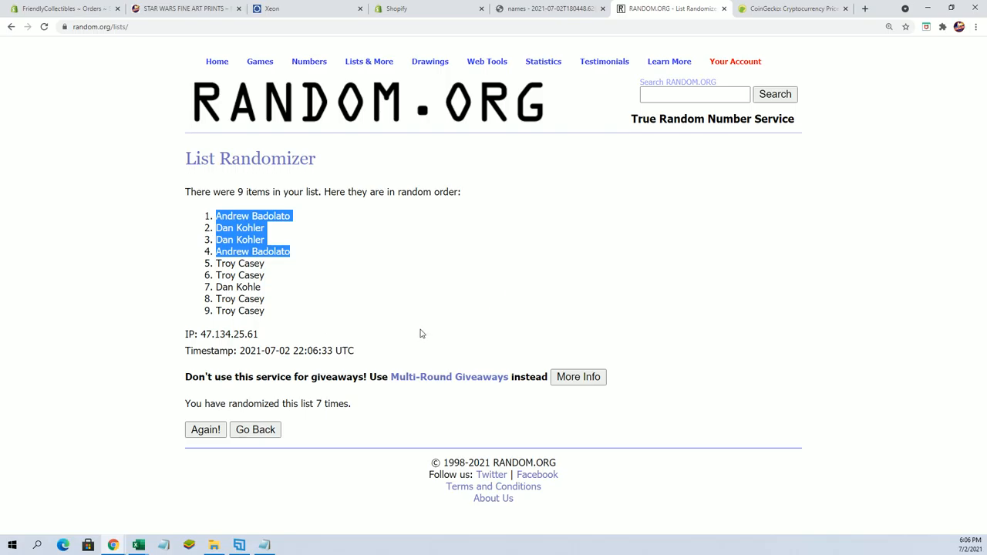